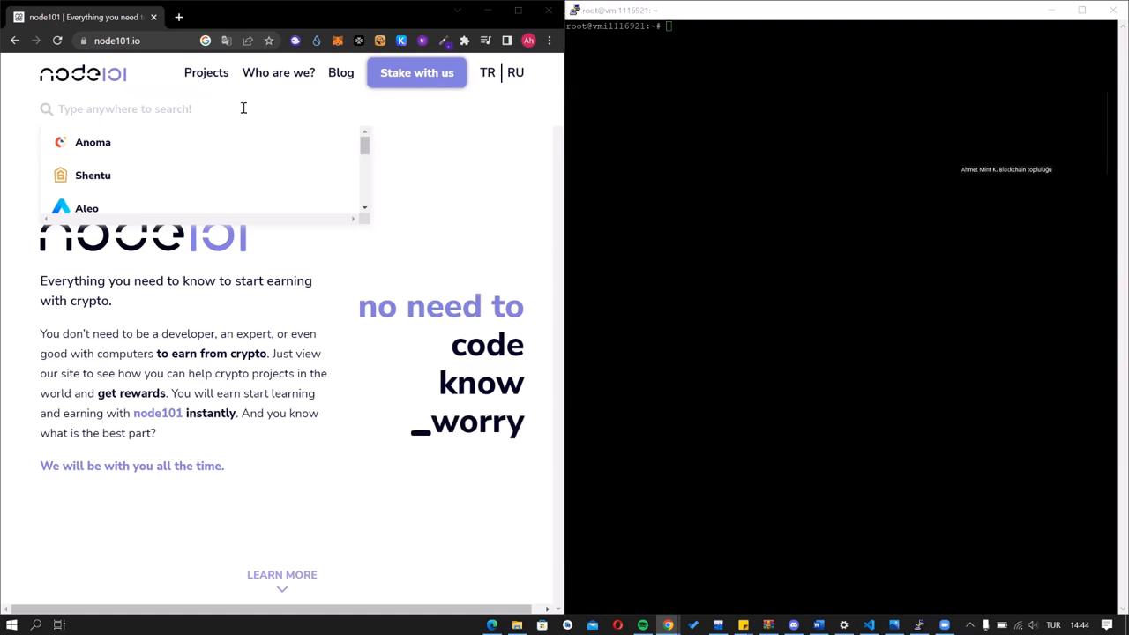
Search node101.io for "ba" and open the Band Protocol project page.
{"action": "type", "text": "ba"}
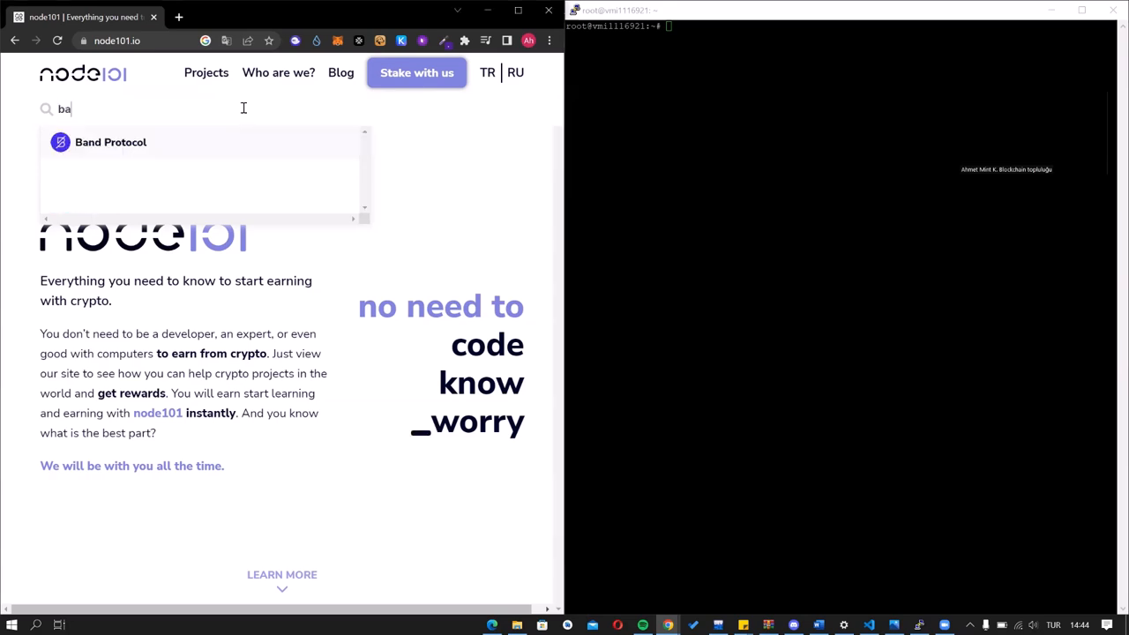
{"action": "left_click", "coordinate": [111, 142]}
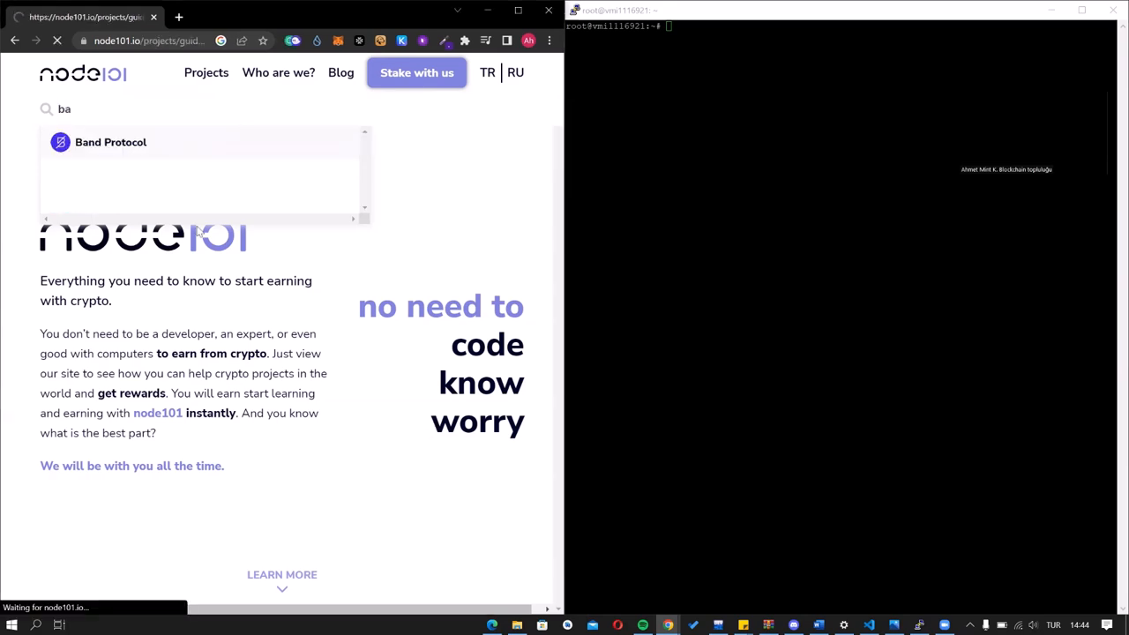
Scroll the Band Protocol page past Requirements to the Guide's quick setup command.
{"action": "left_click", "coordinate": [110, 142]}
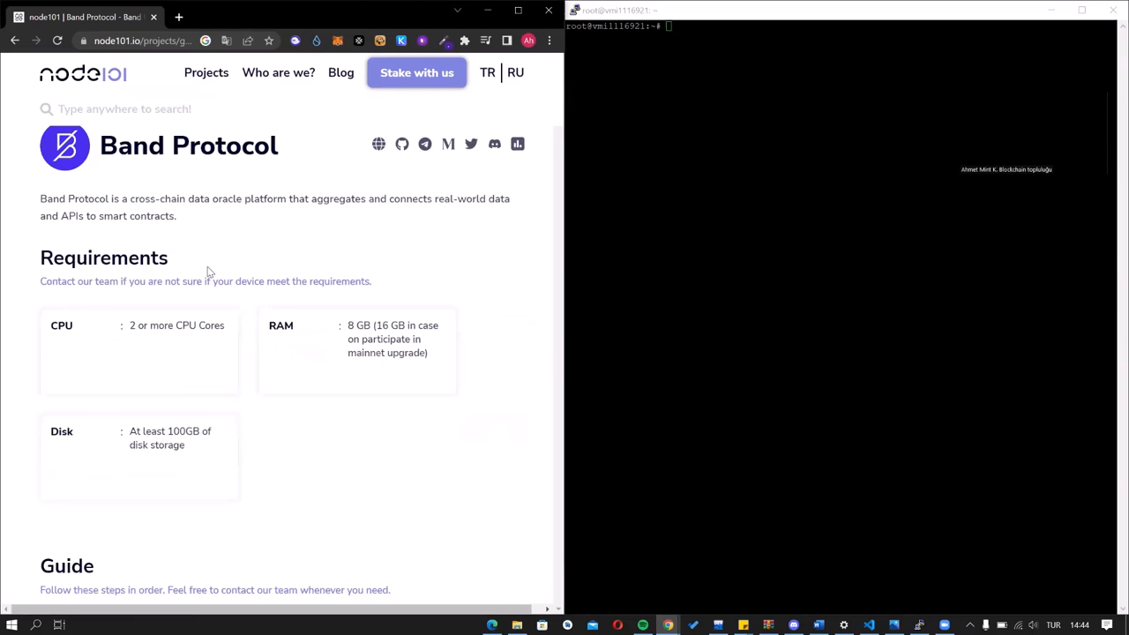
{"action": "scroll", "scroll_direction": "down", "scroll_amount": 3}
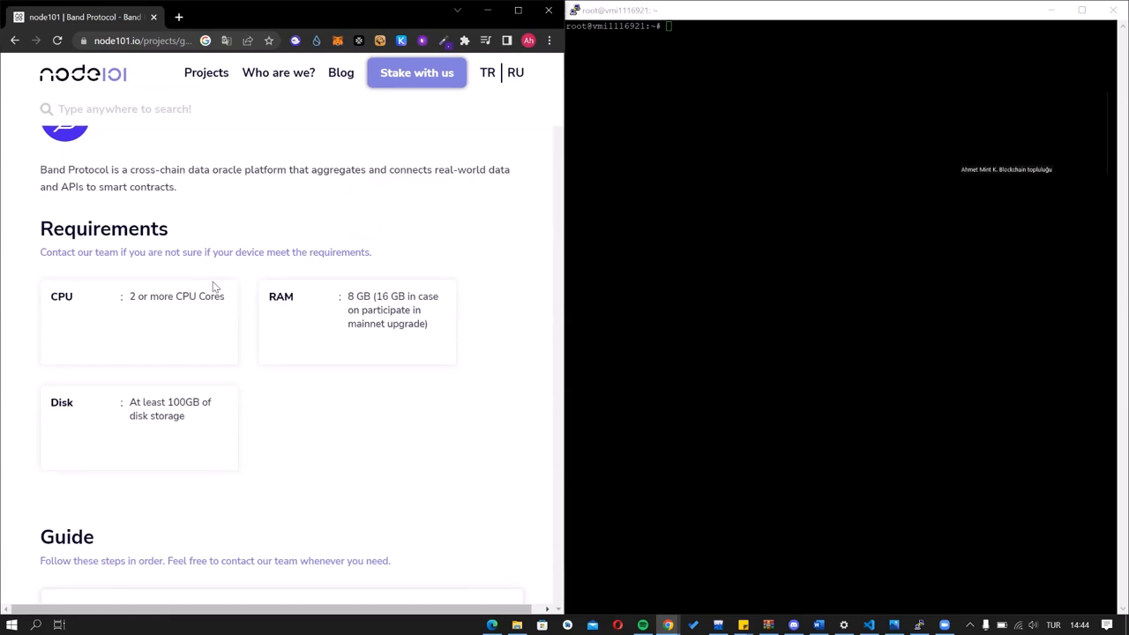
{"action": "scroll", "scroll_direction": "down", "scroll_amount": 3}
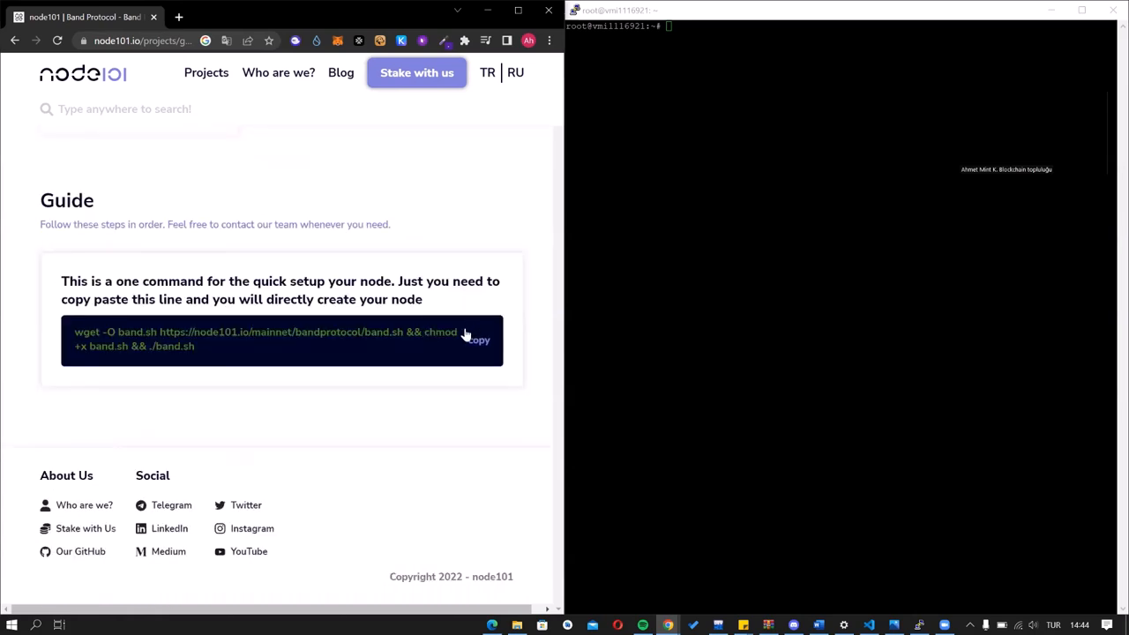
Copy the Band setup command, run it in PuTTY, and name moniker and wallet node101.
{"action": "left_click", "coordinate": [476, 340]}
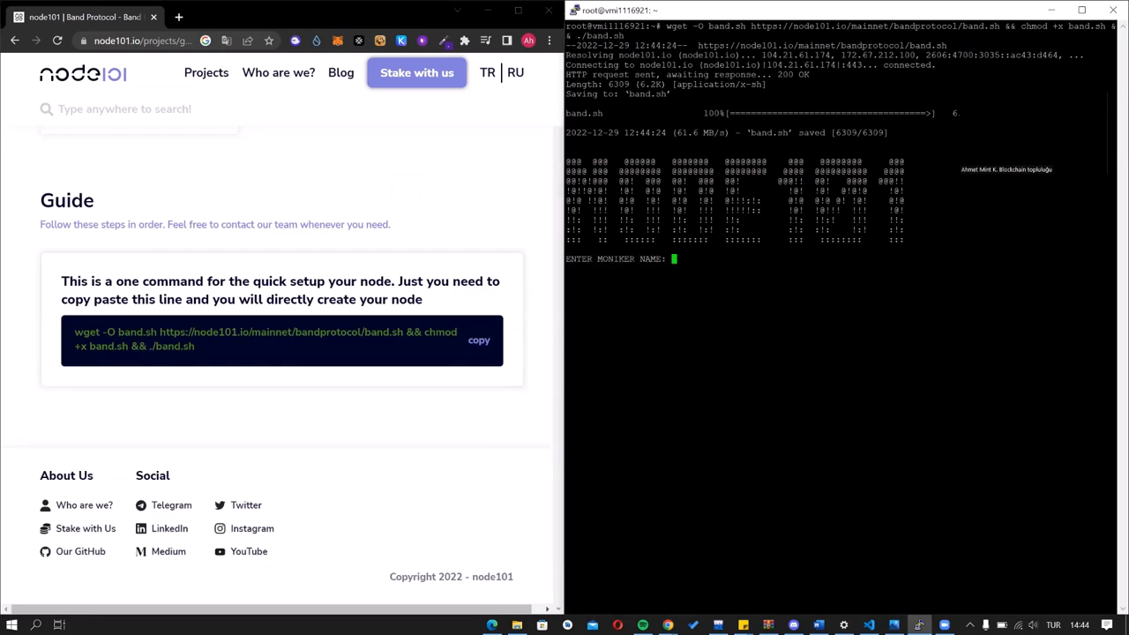
{"action": "type", "text": "node101"}
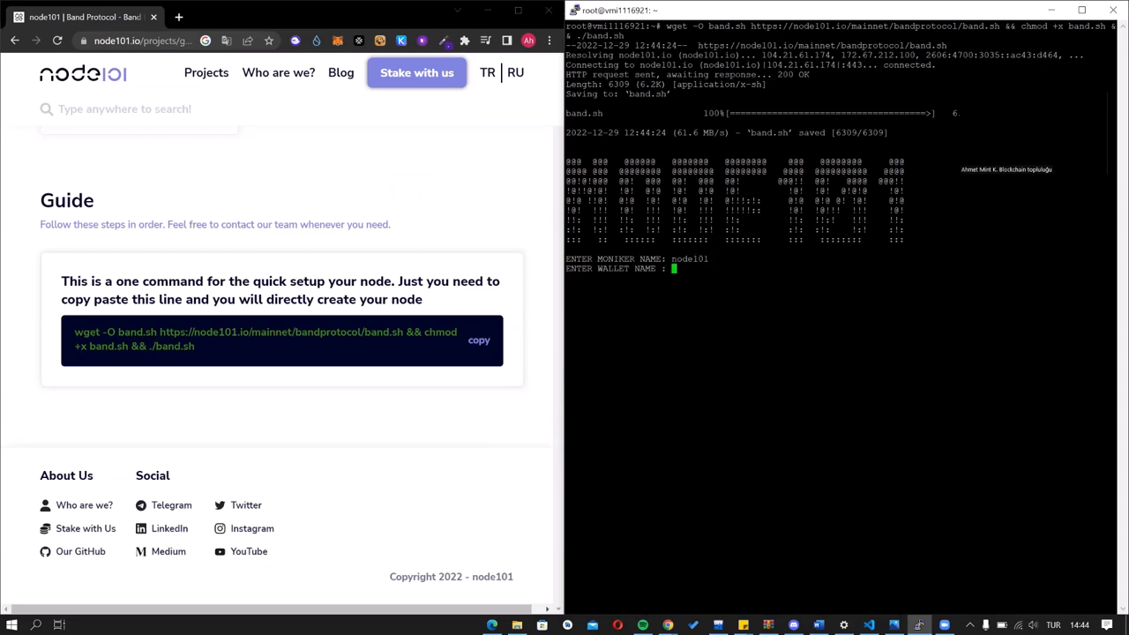
{"action": "type", "text": "node101"}
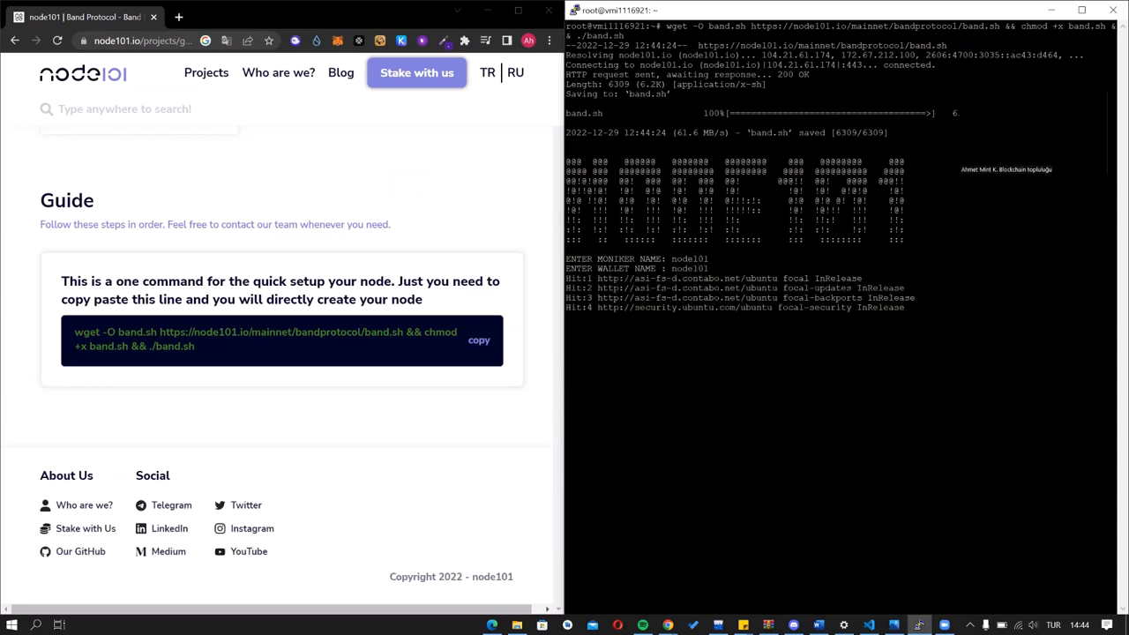